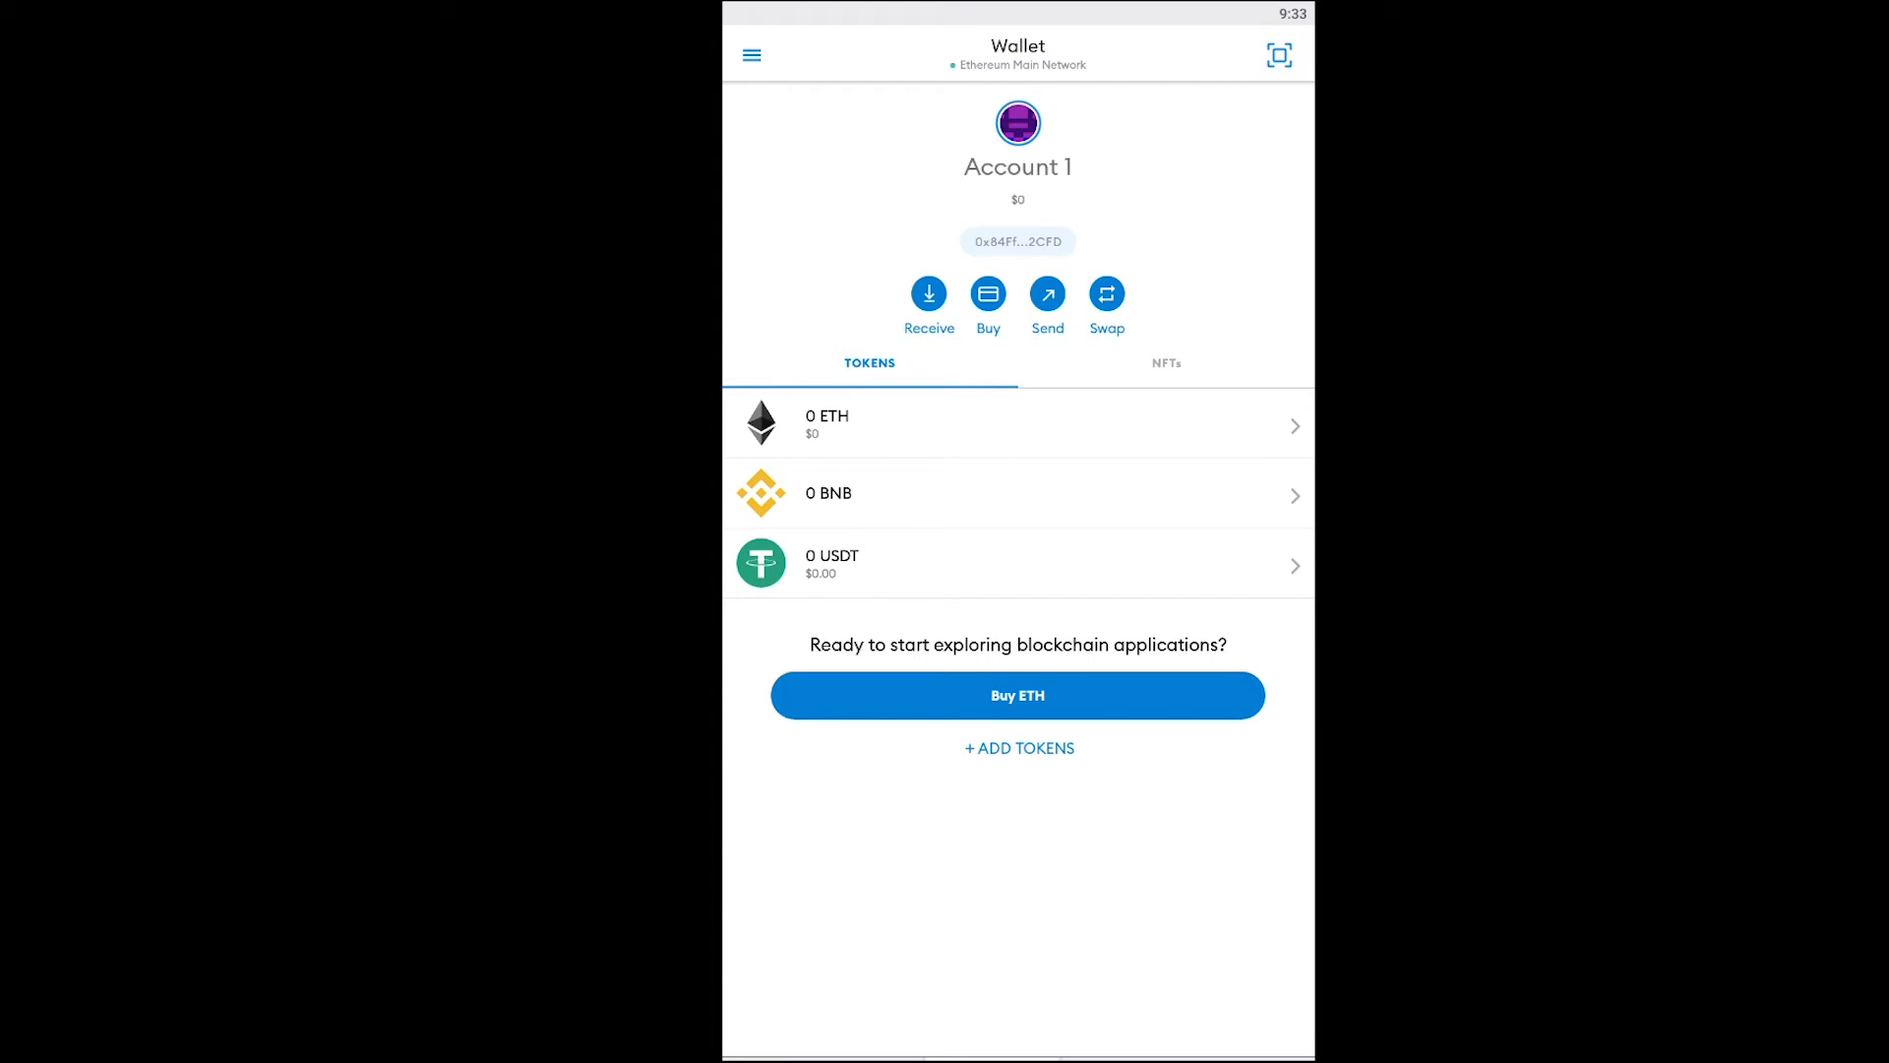
{"action": "mouse_move", "coordinate": [918, 425]}
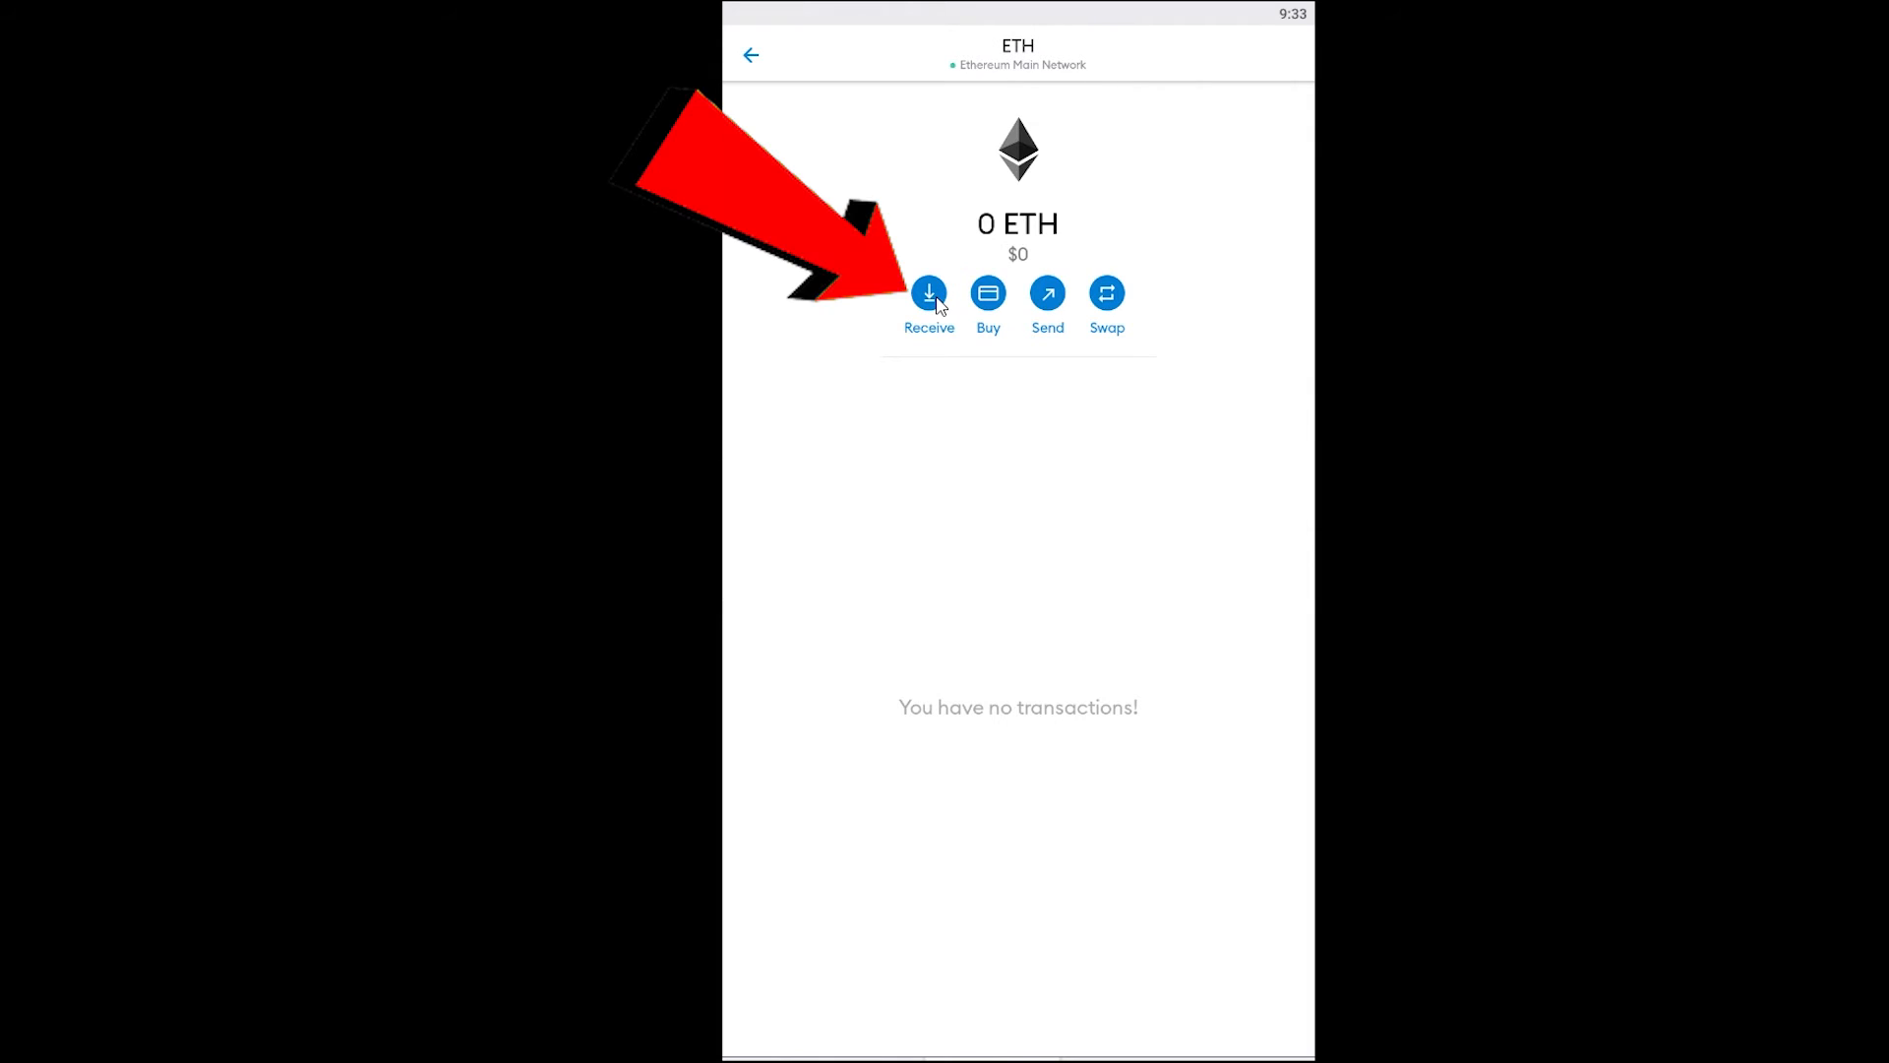
{"action": "left_click", "coordinate": [929, 293]}
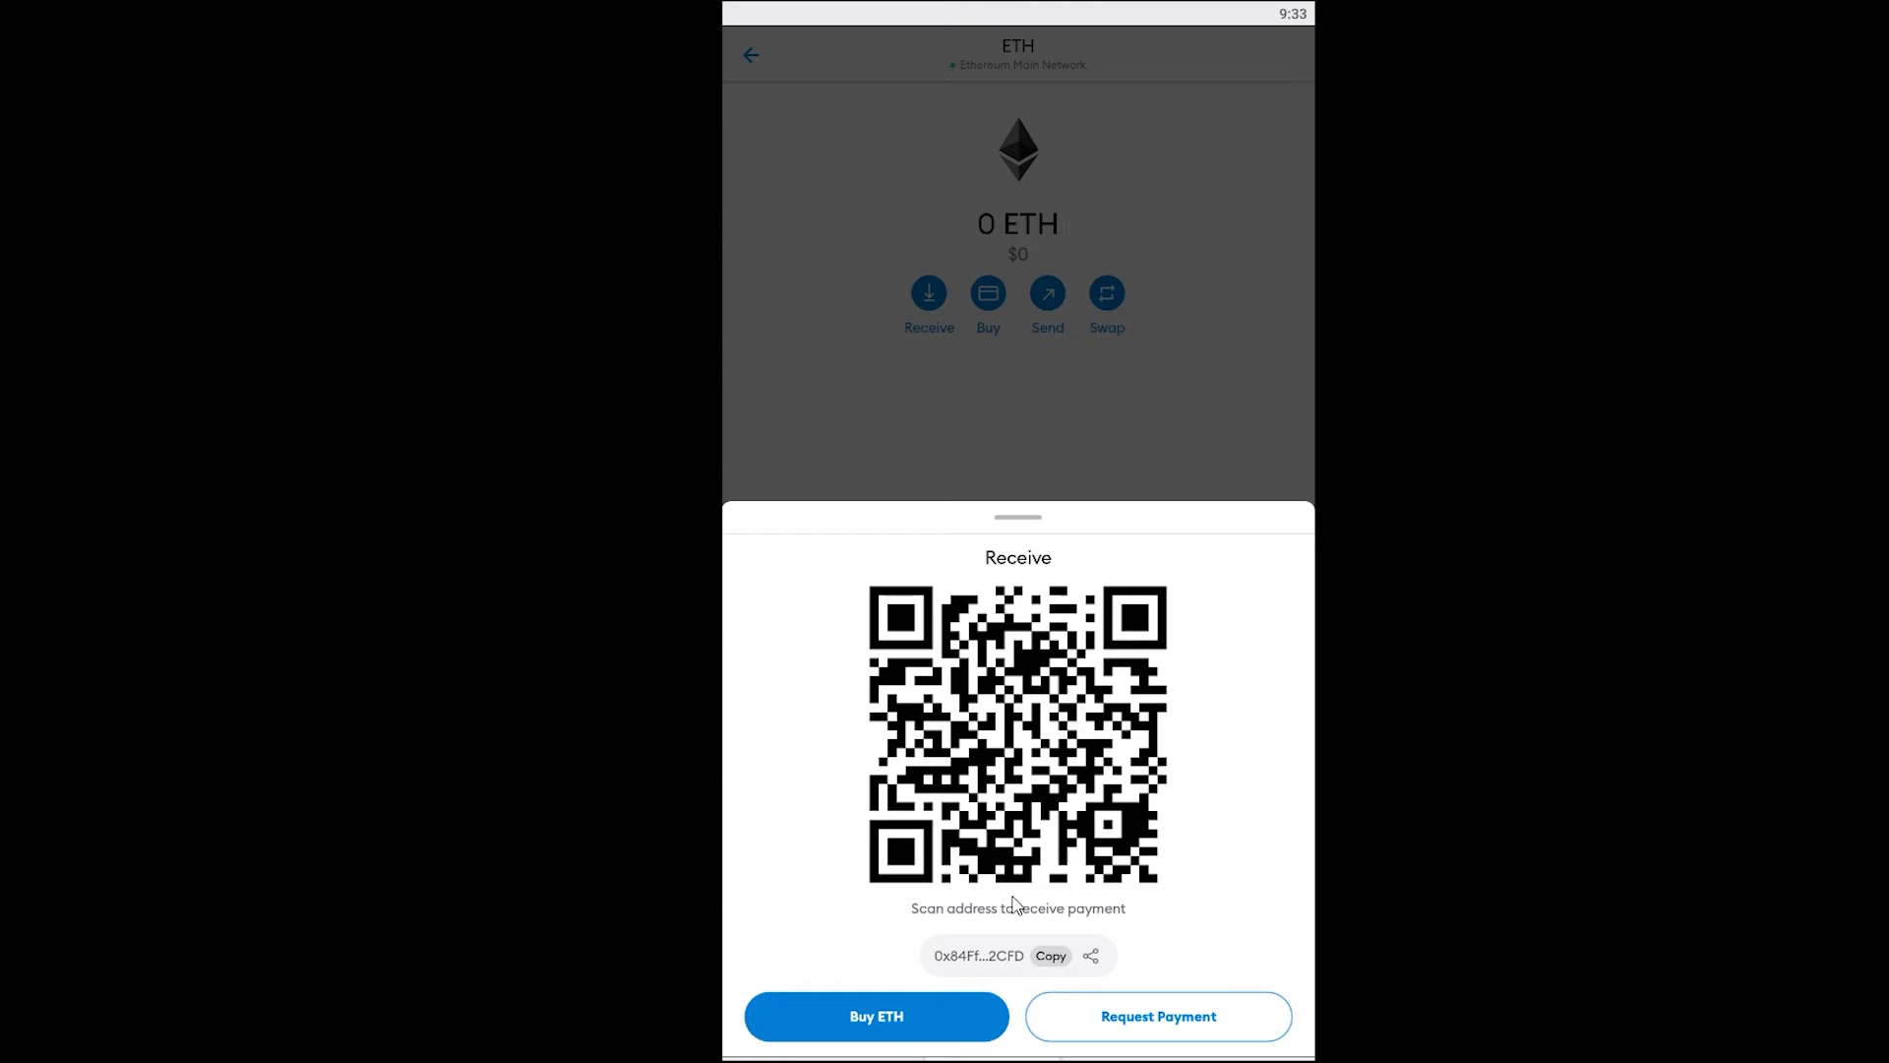
{"action": "mouse_move", "coordinate": [952, 691]}
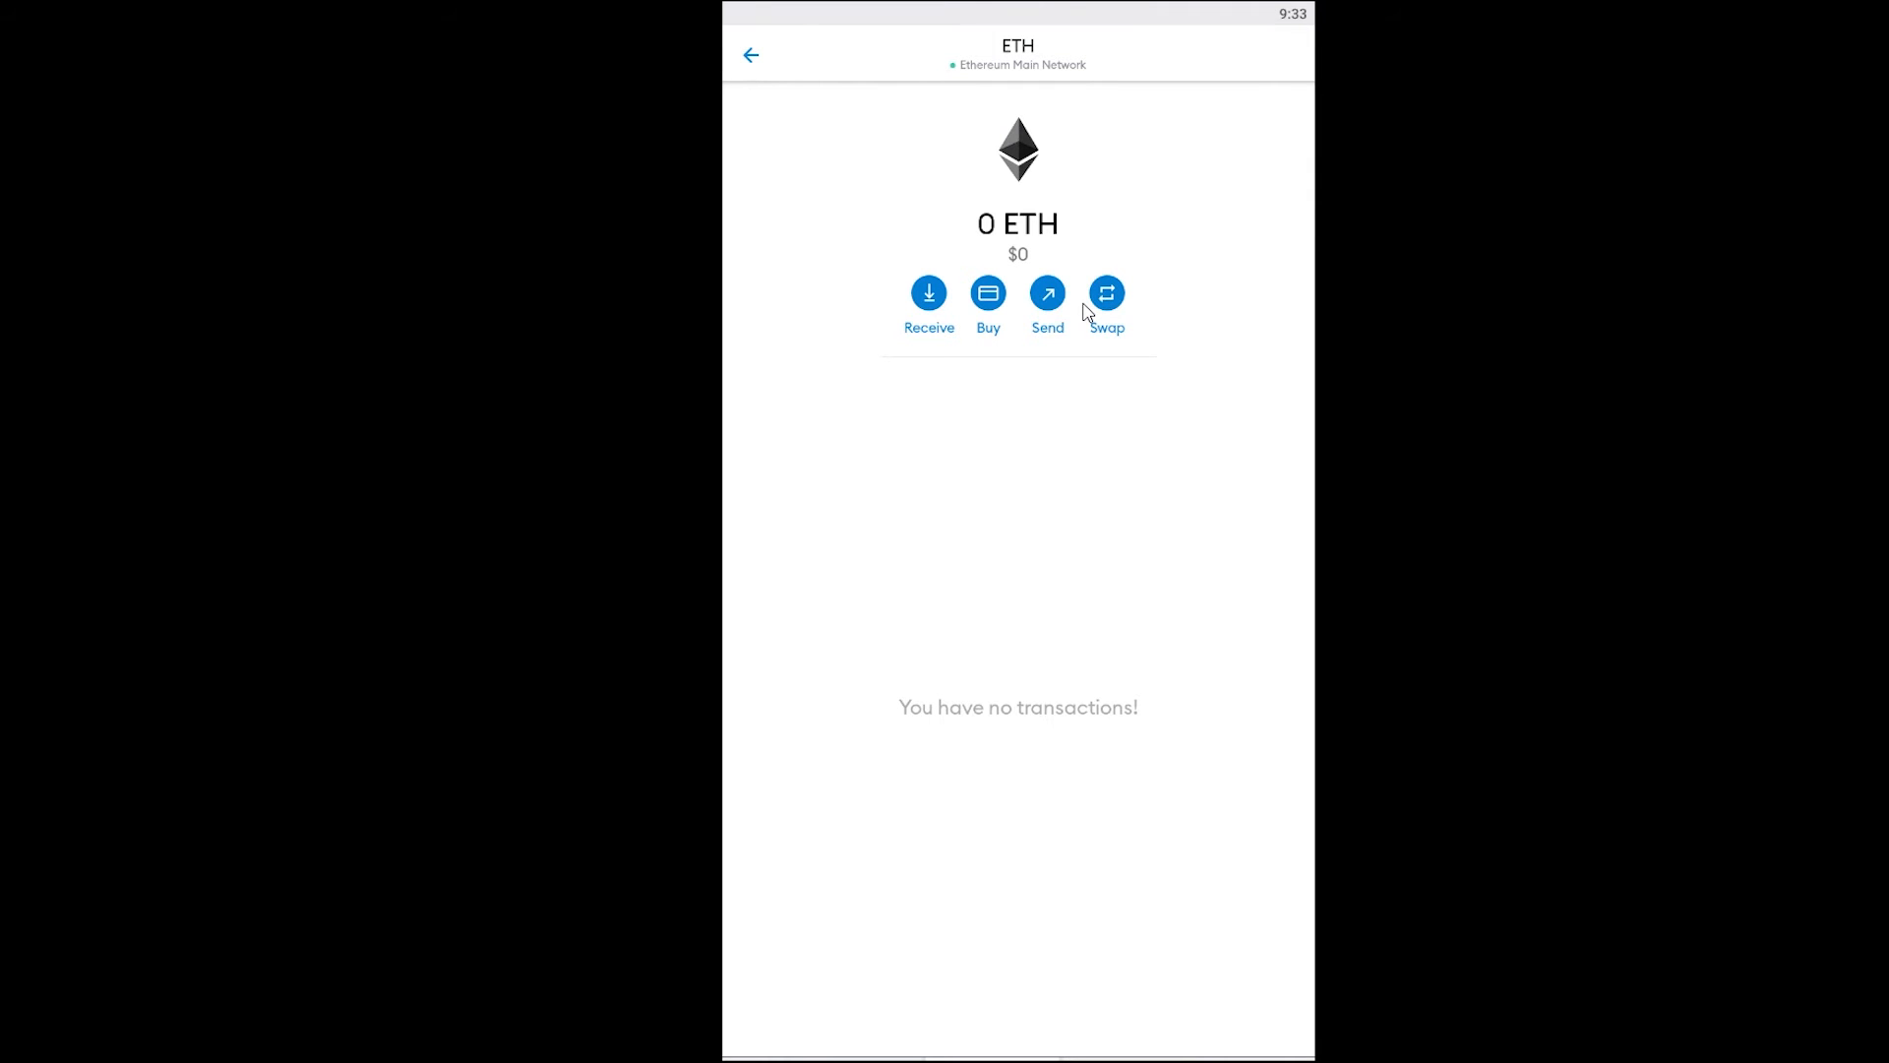
{"action": "mouse_move", "coordinate": [1079, 289]}
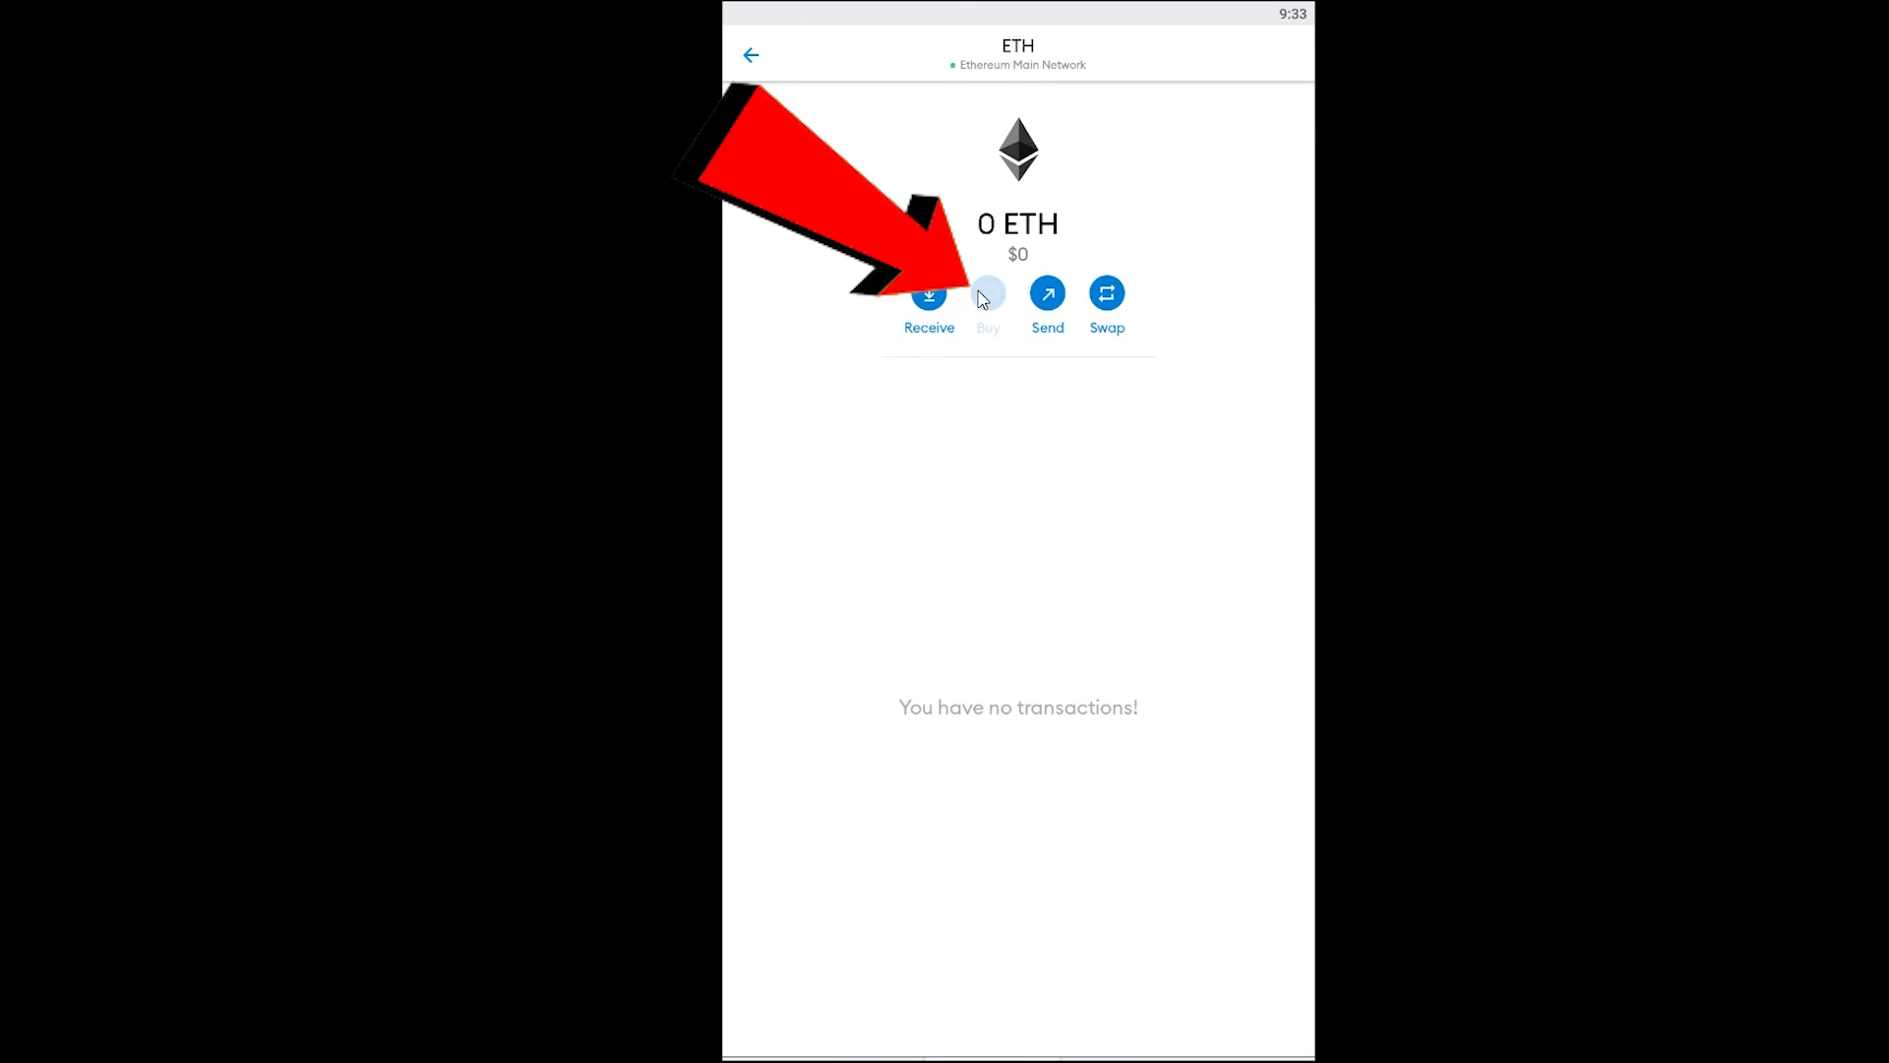
- Start buying ETH and choose Transak as the purchase method
{"action": "left_click", "coordinate": [988, 299]}
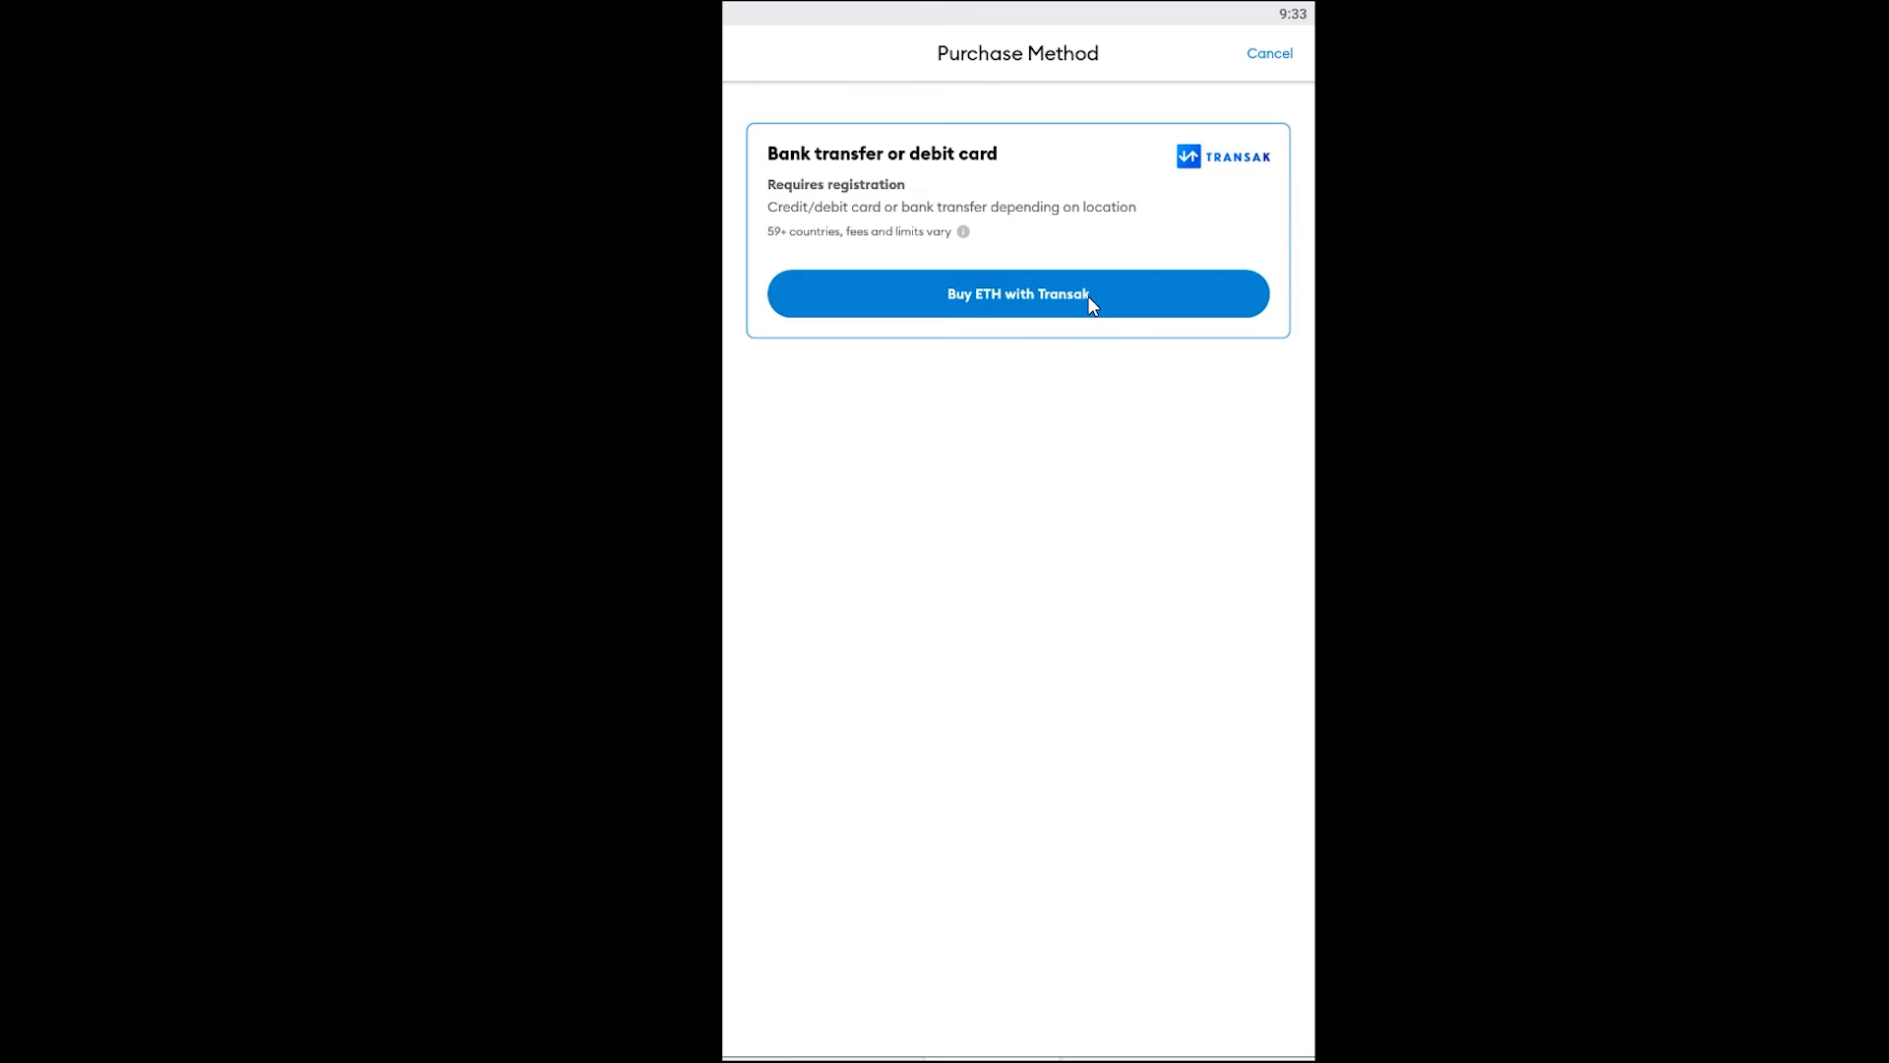
{"action": "left_click", "coordinate": [1017, 293]}
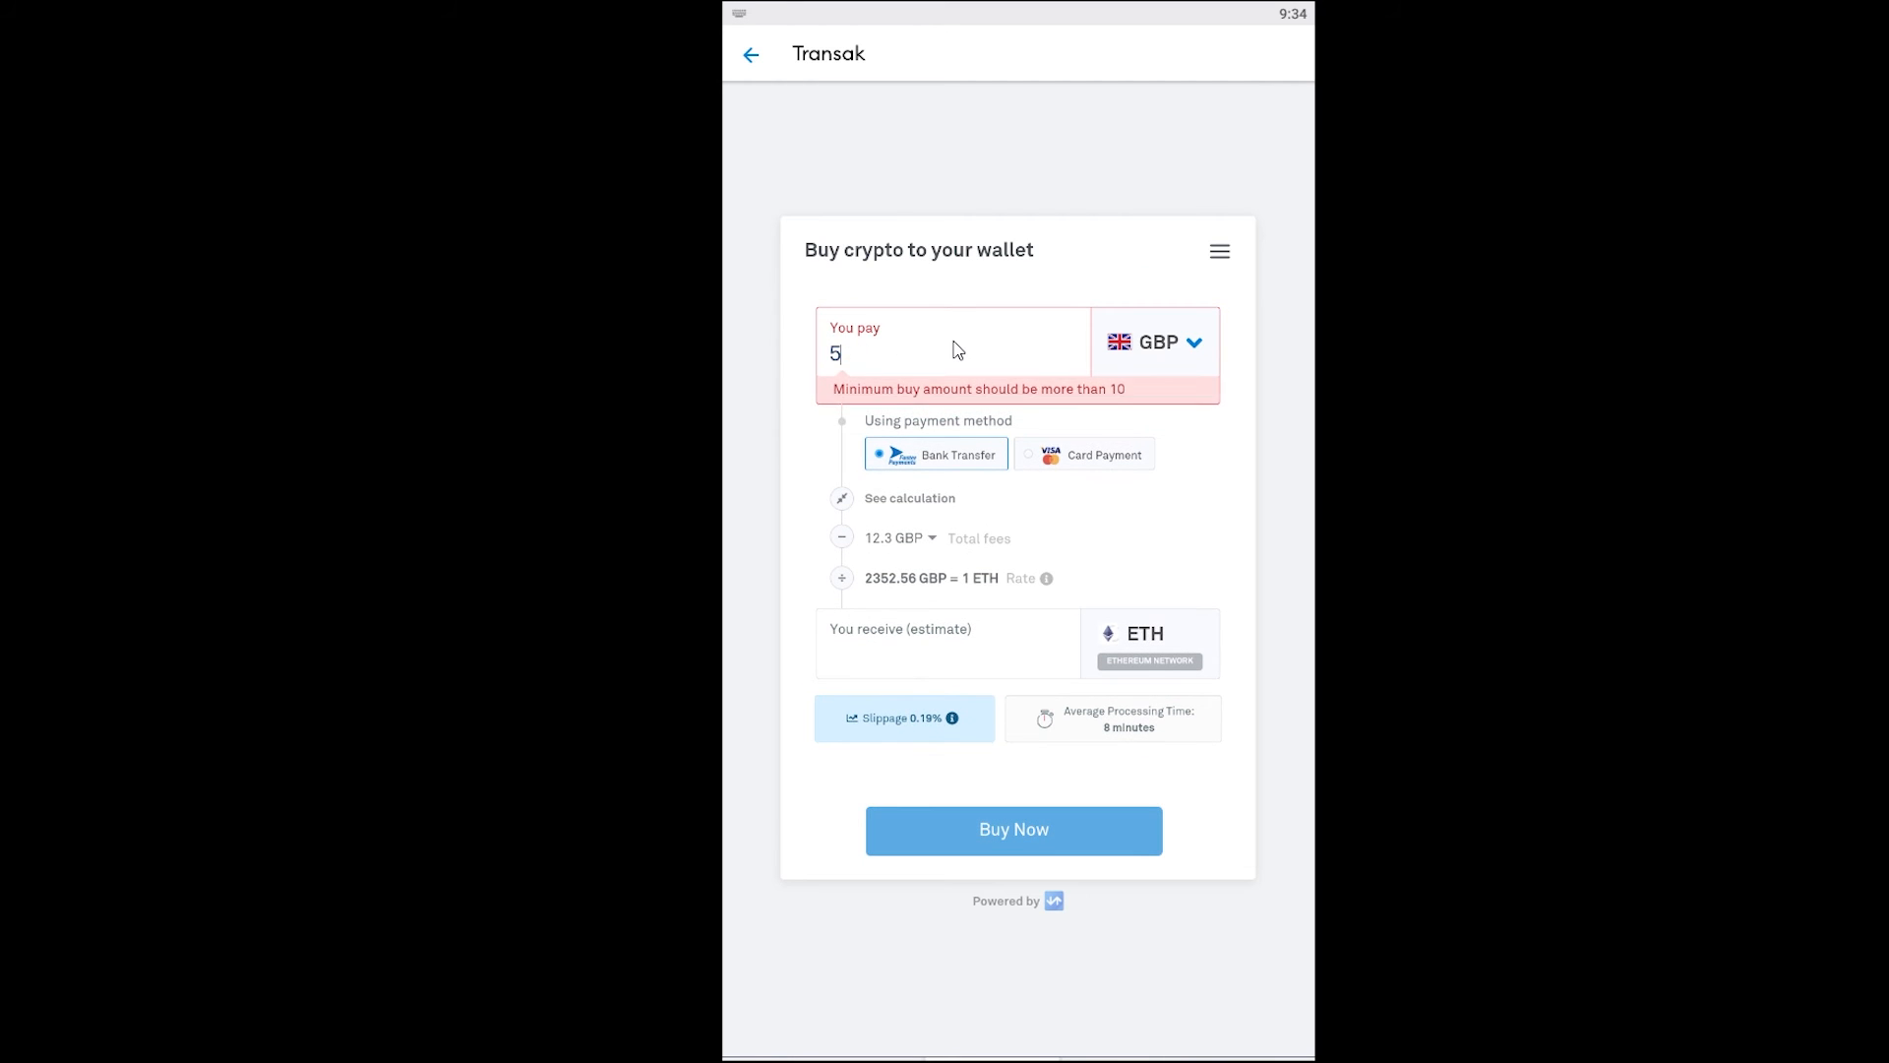
- Enter 5000 GBP to pay by bank transfer, estimating about 2.08 ETH
{"action": "type", "text": "000"}
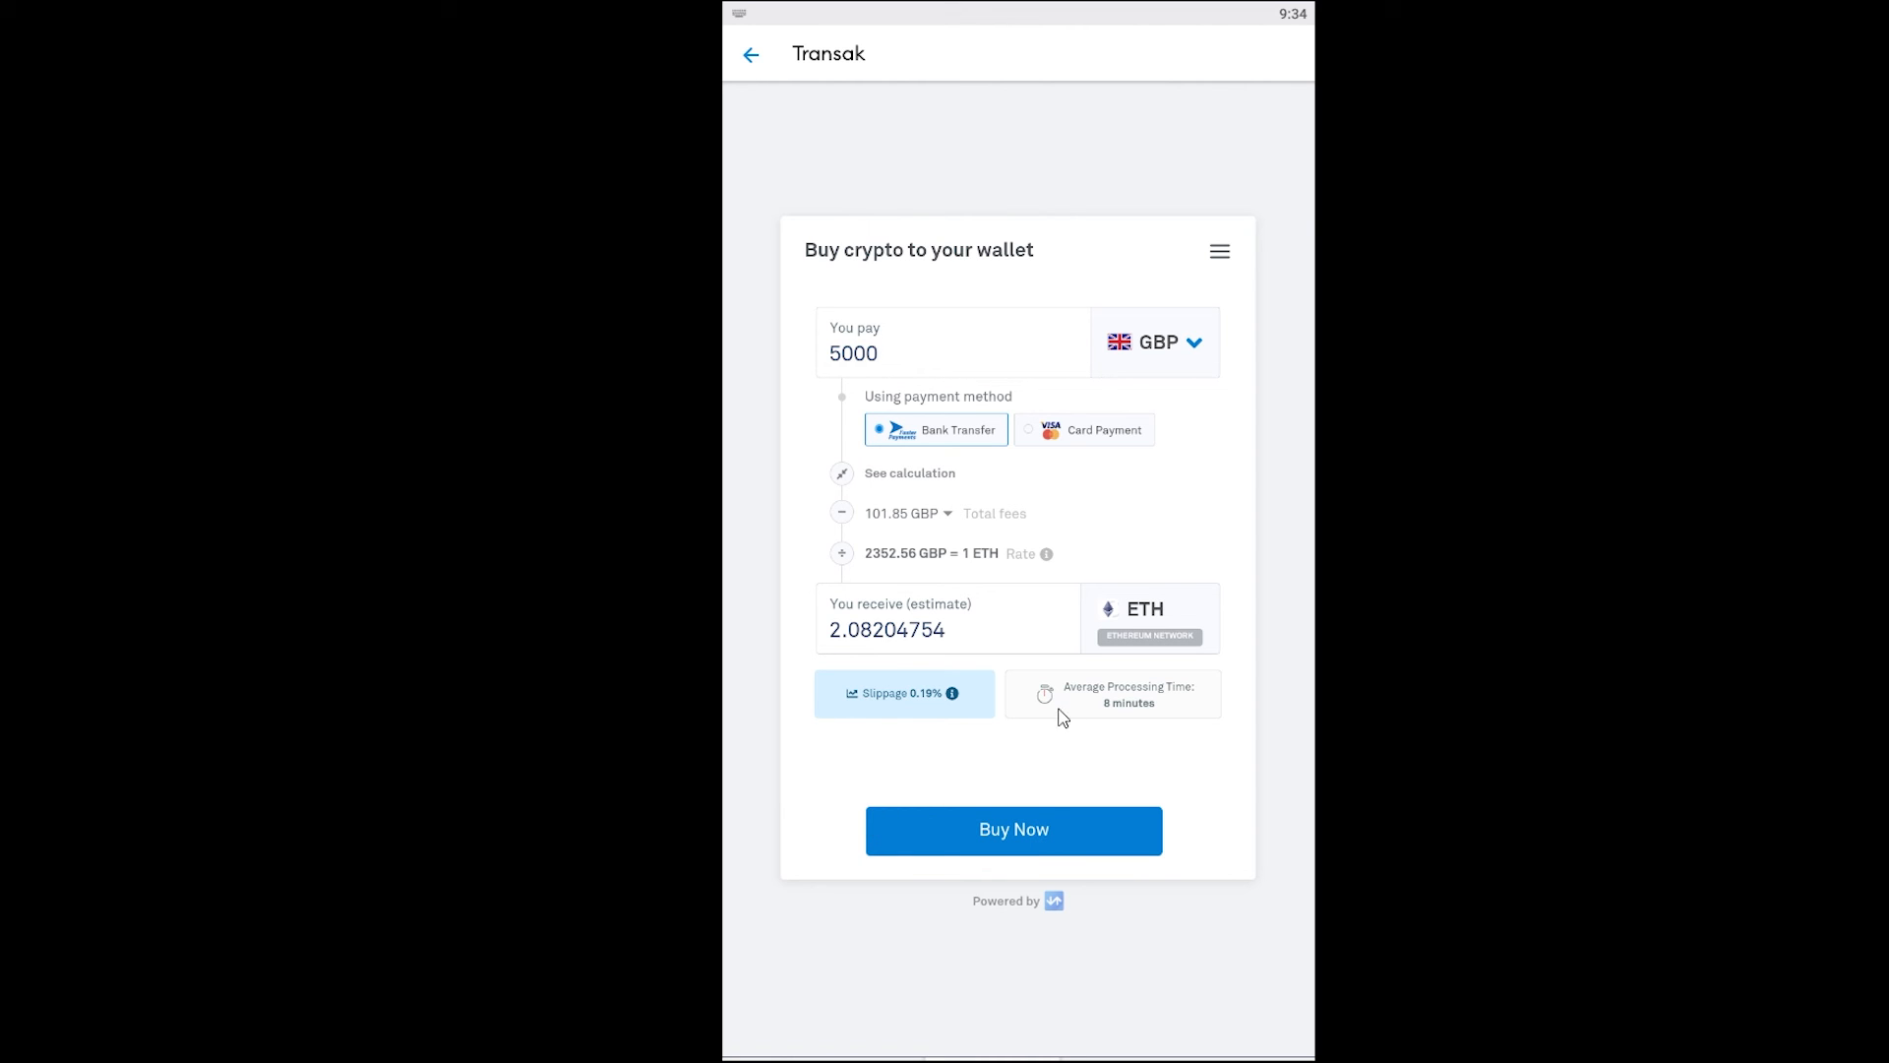
- Leave the Transak form and cancel the purchase method, returning to the ETH token page
{"action": "left_click", "coordinate": [1013, 828]}
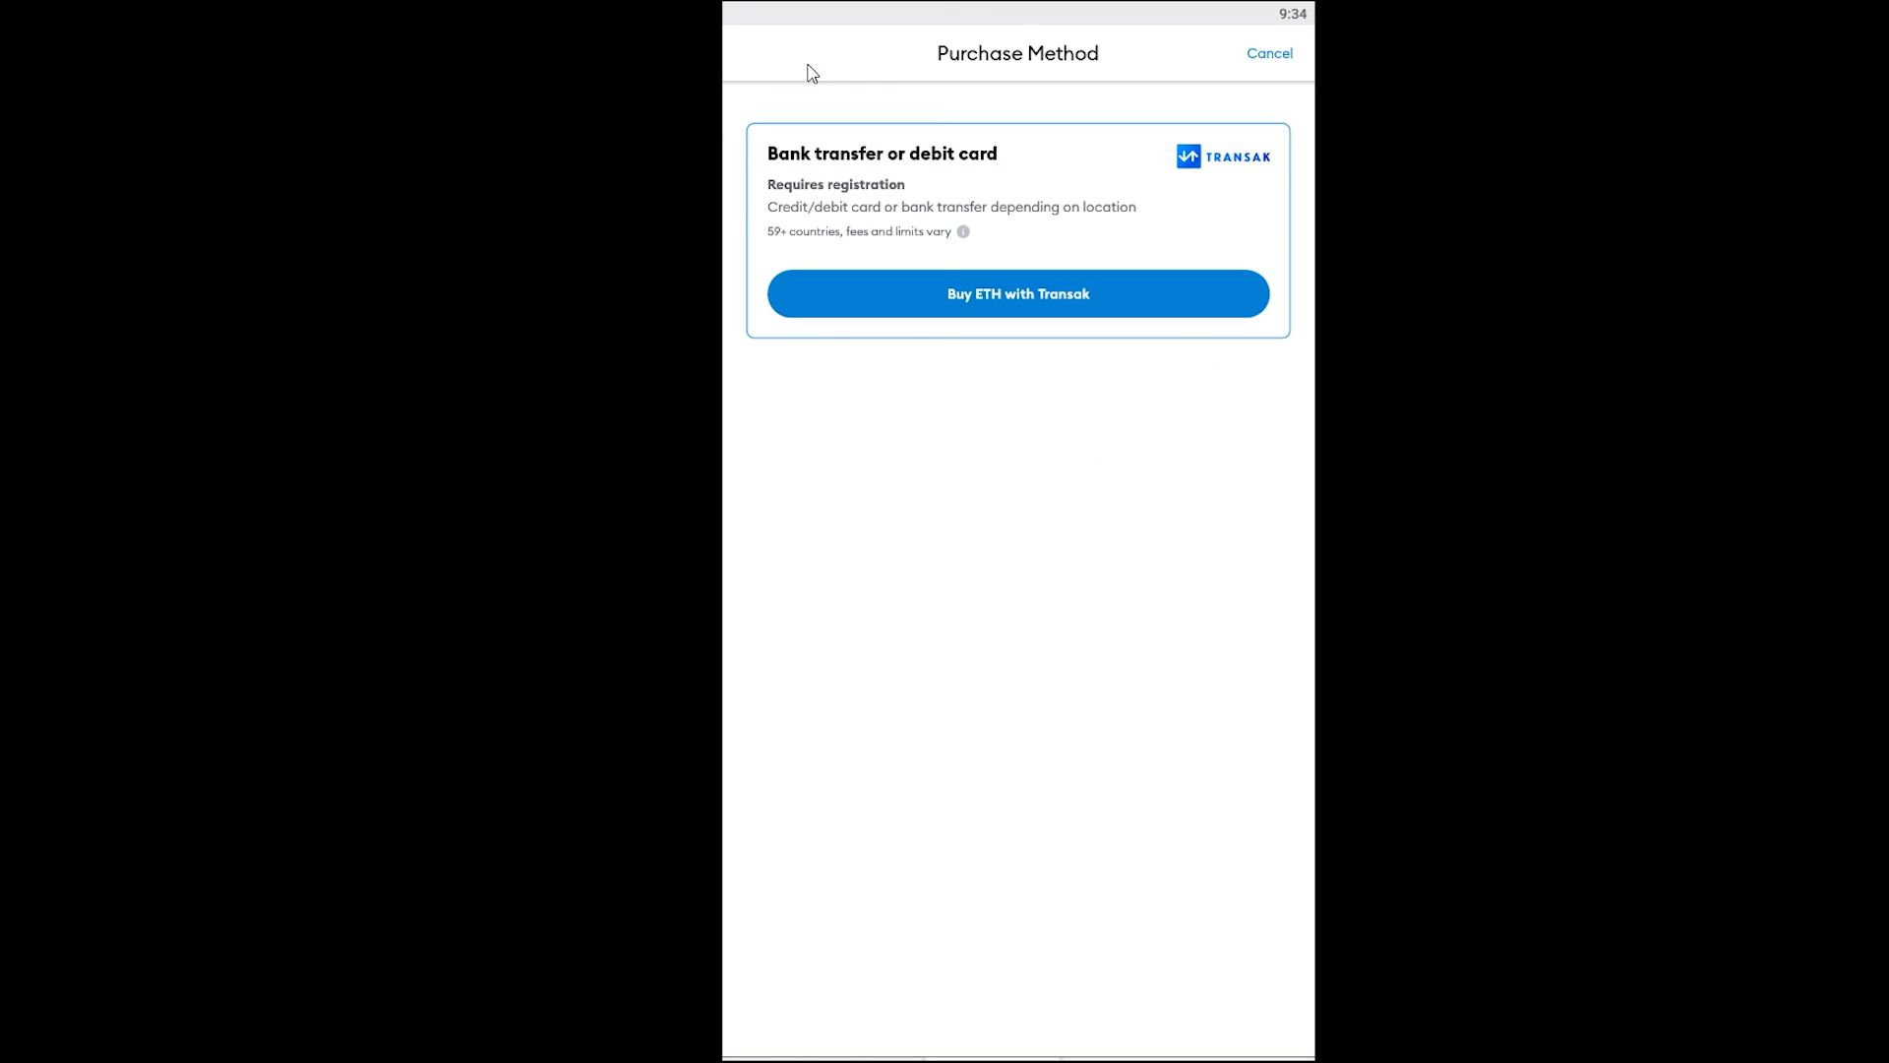
{"action": "left_click", "coordinate": [1269, 53]}
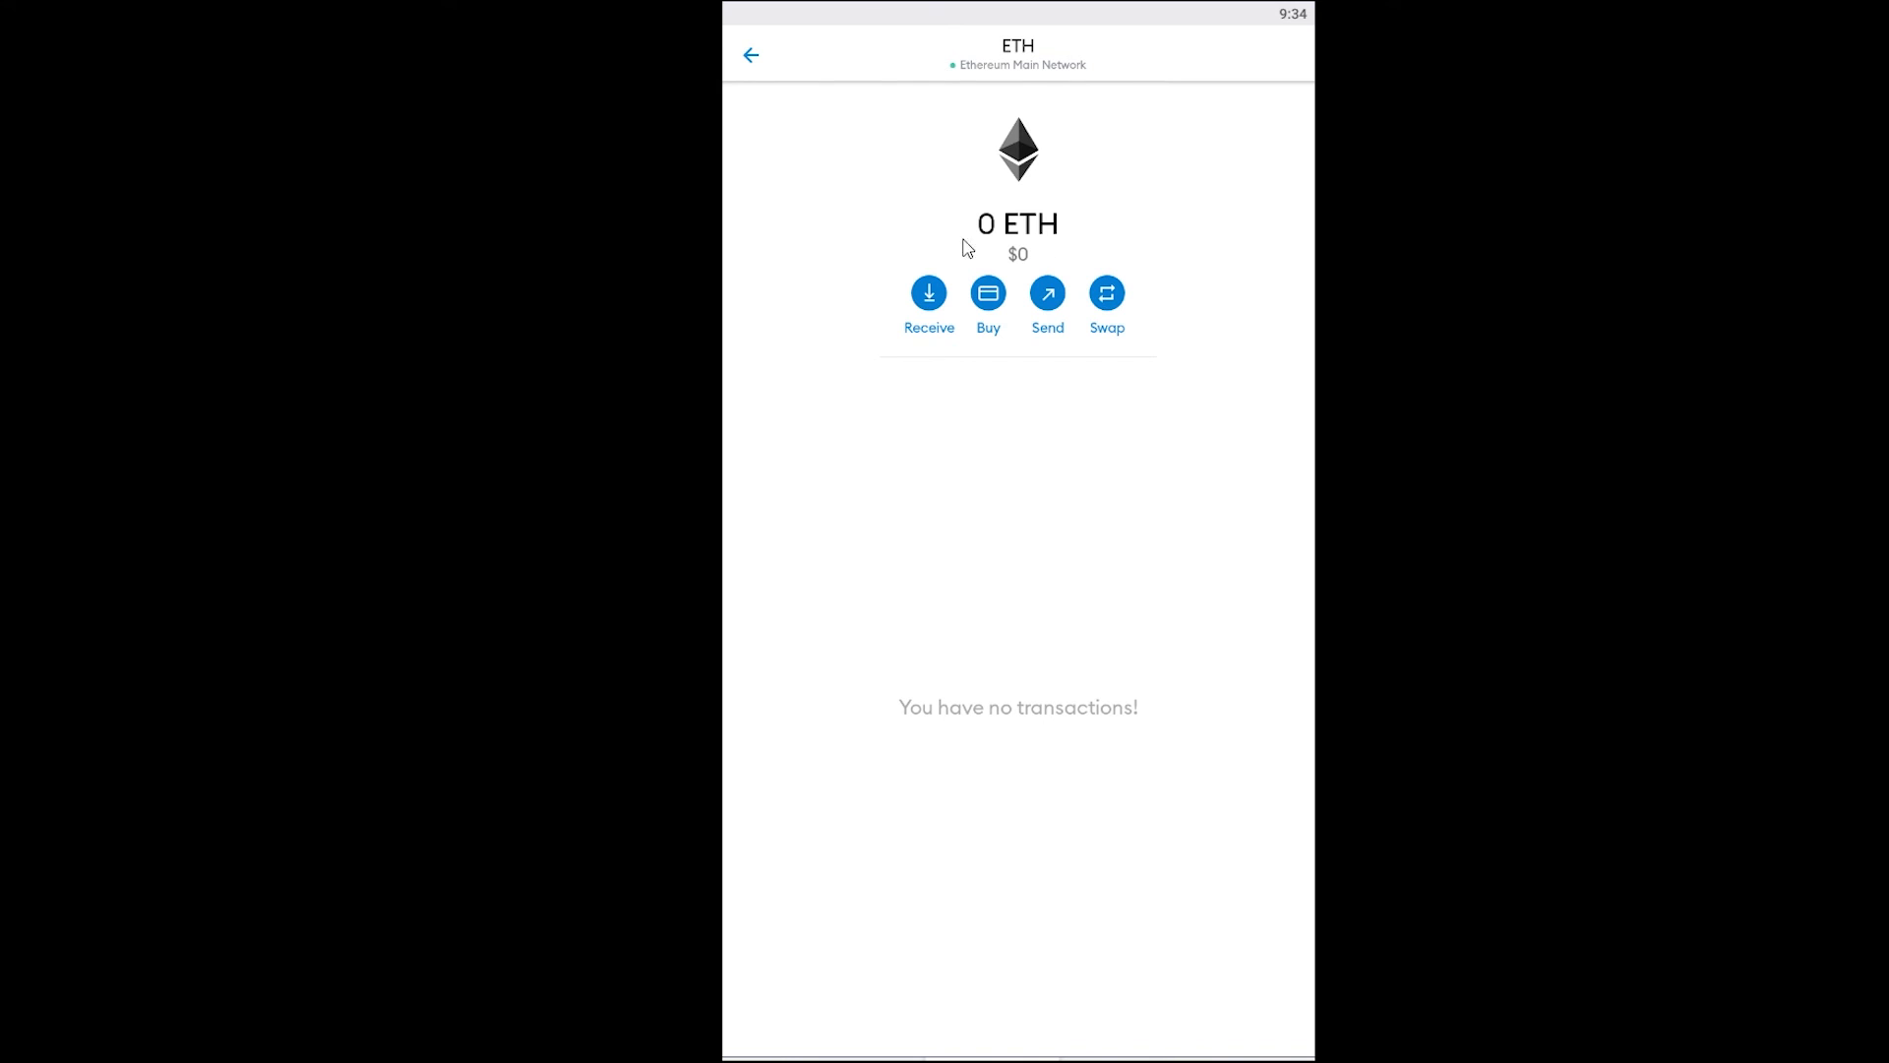
{"action": "mouse_move", "coordinate": [1185, 261]}
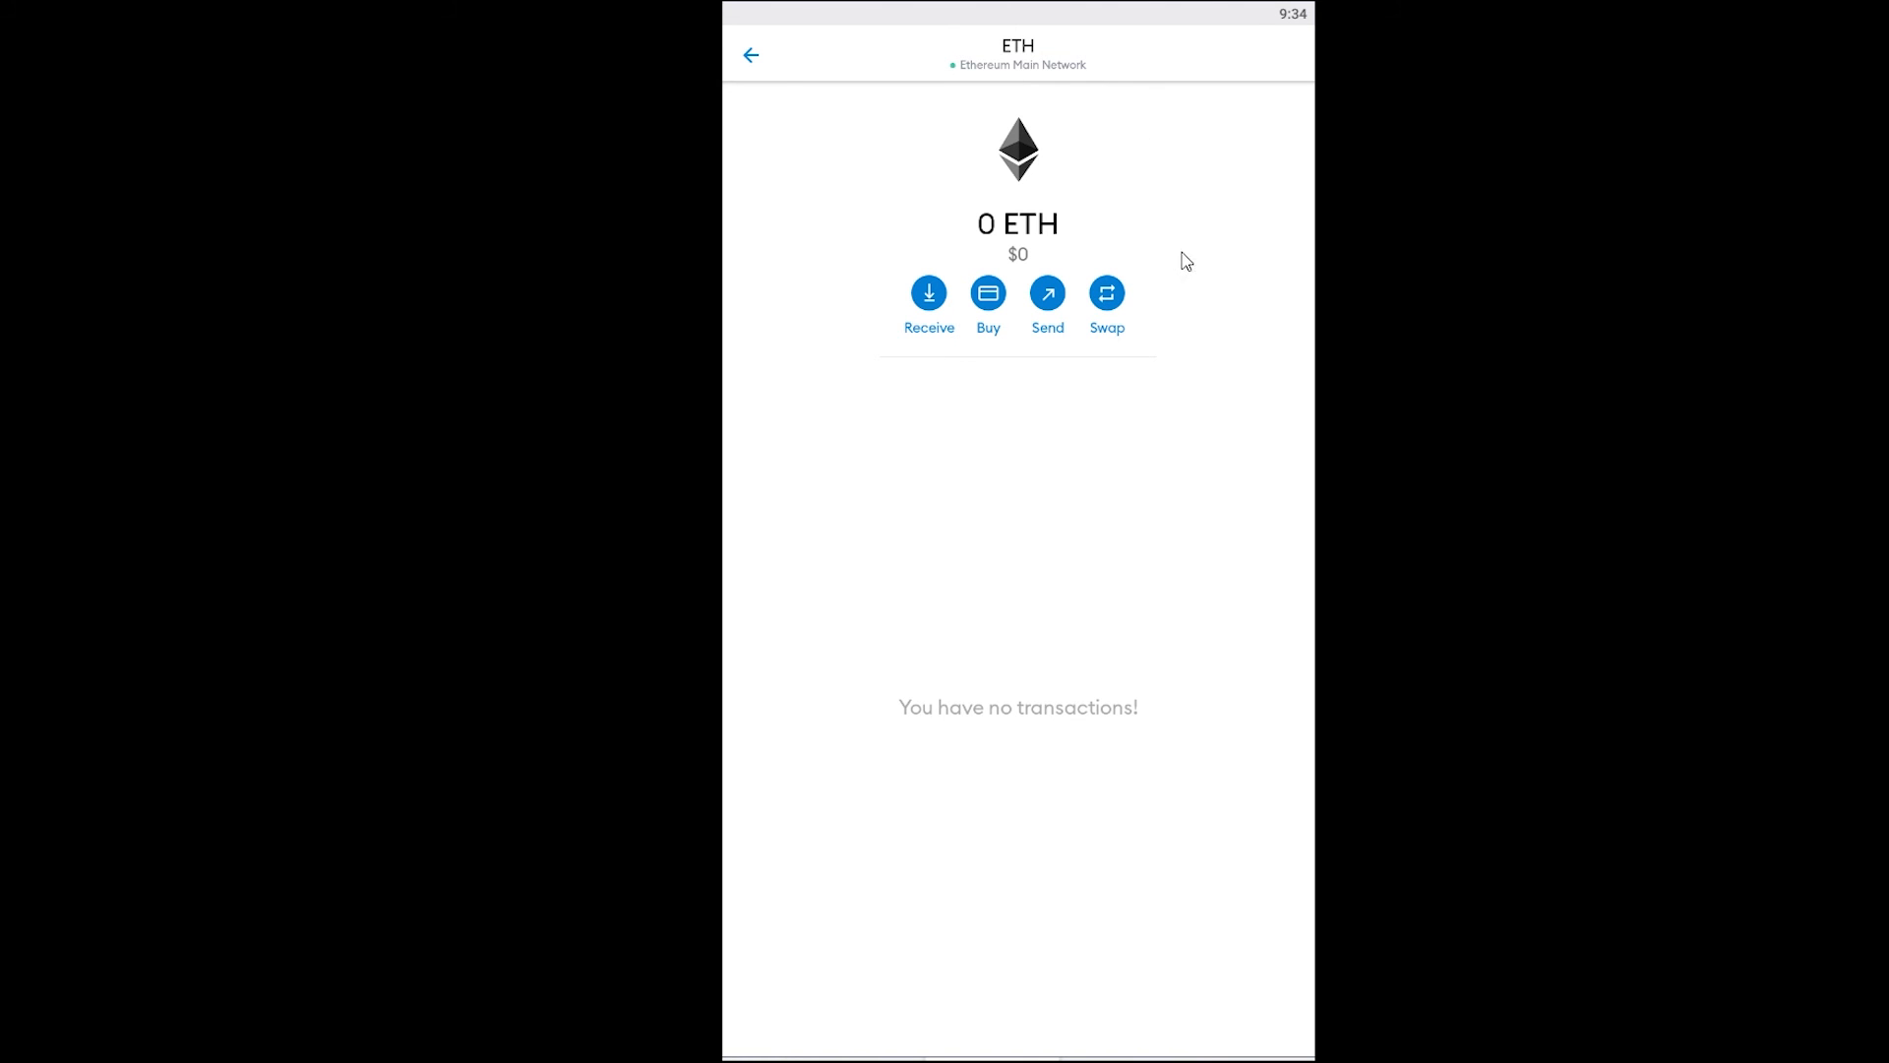
{"action": "mouse_move", "coordinate": [1199, 275]}
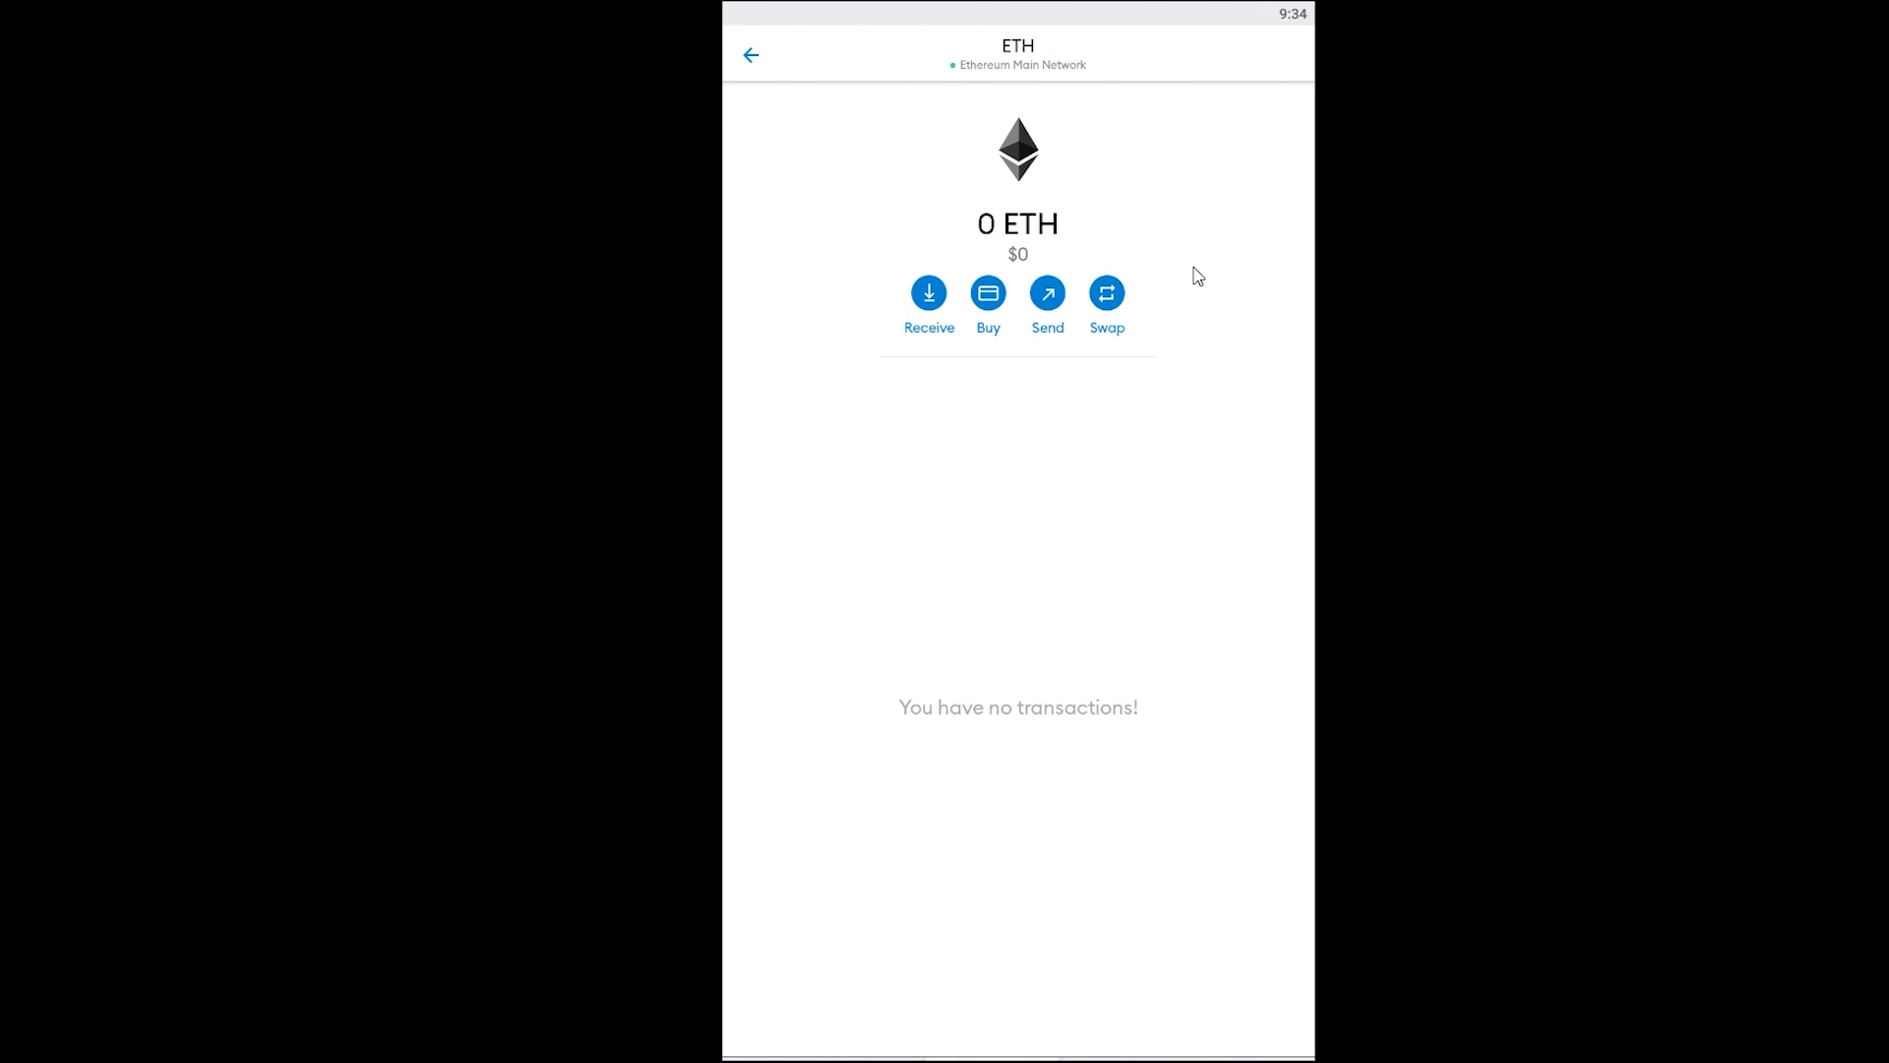